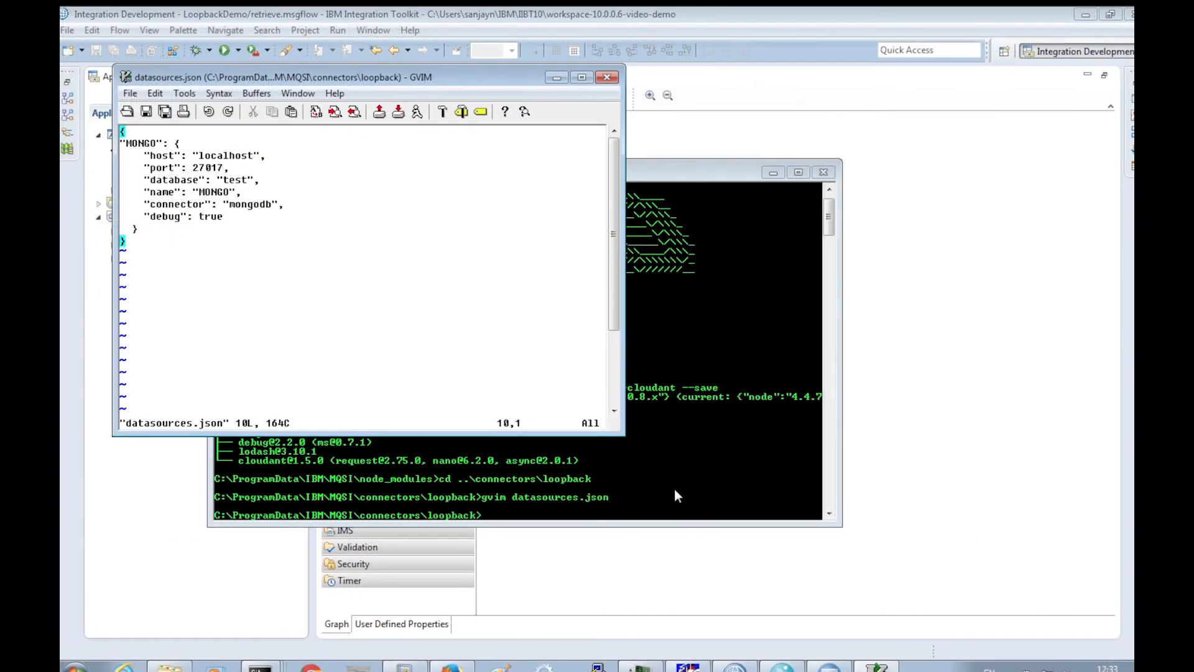
pyautogui.moveTo(452, 637)
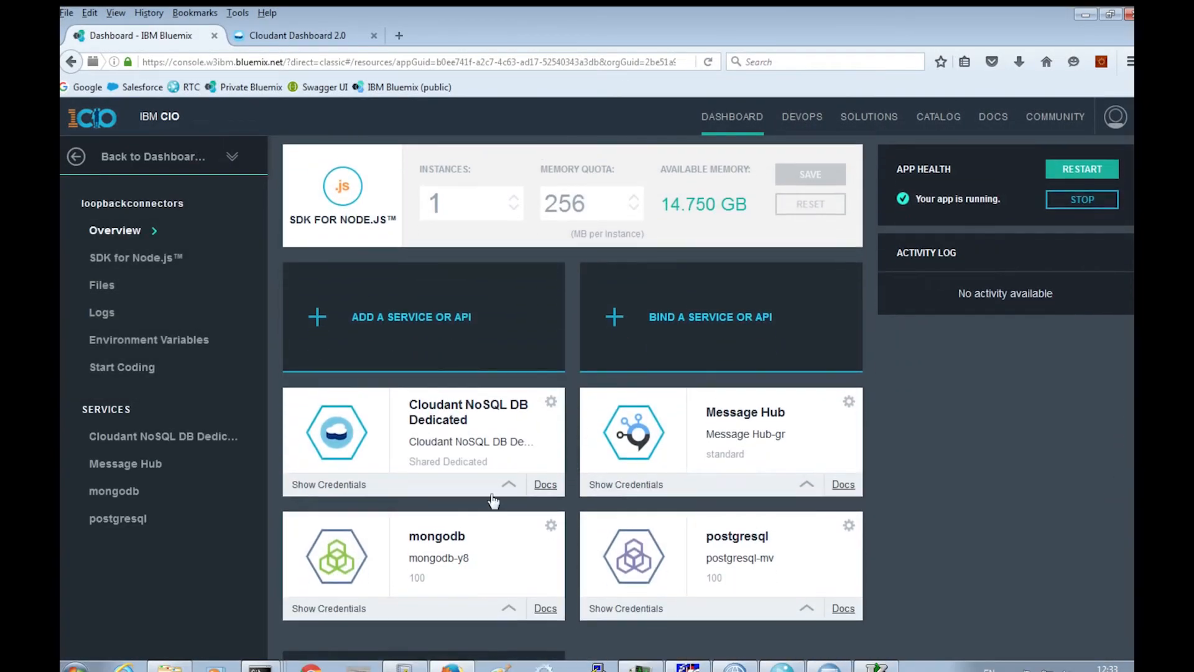
# Step: Show the Cloudant NoSQL DB Dedicated service credentials, then return to the Integration Console
pyautogui.click(328, 484)
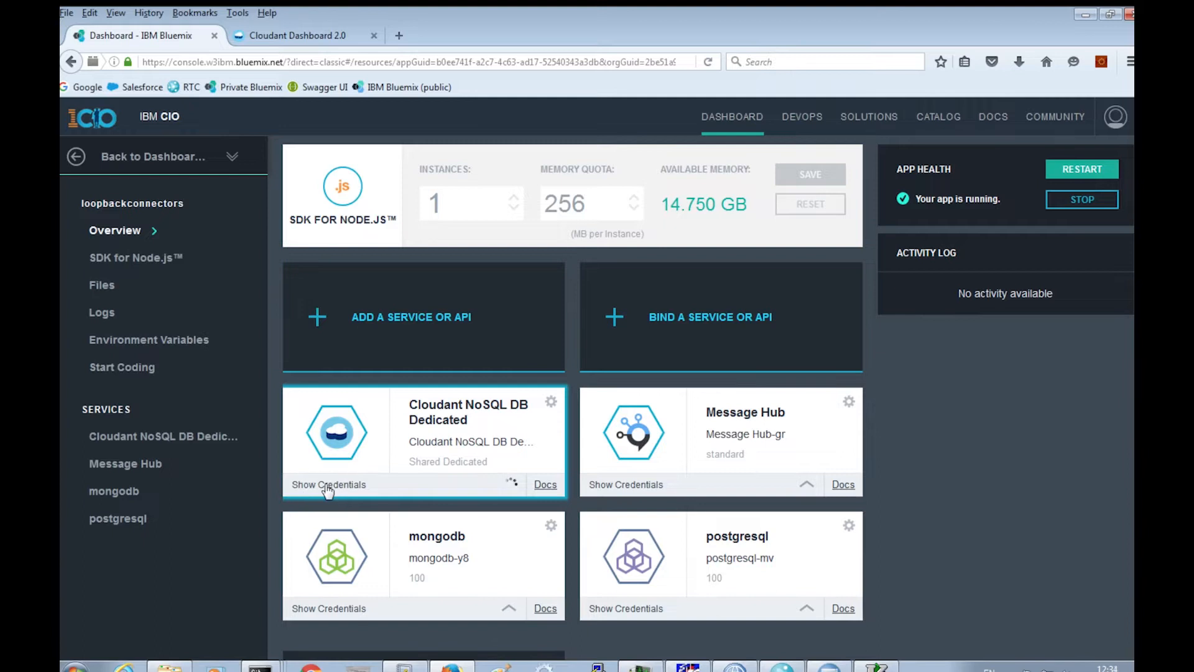
pyautogui.click(329, 484)
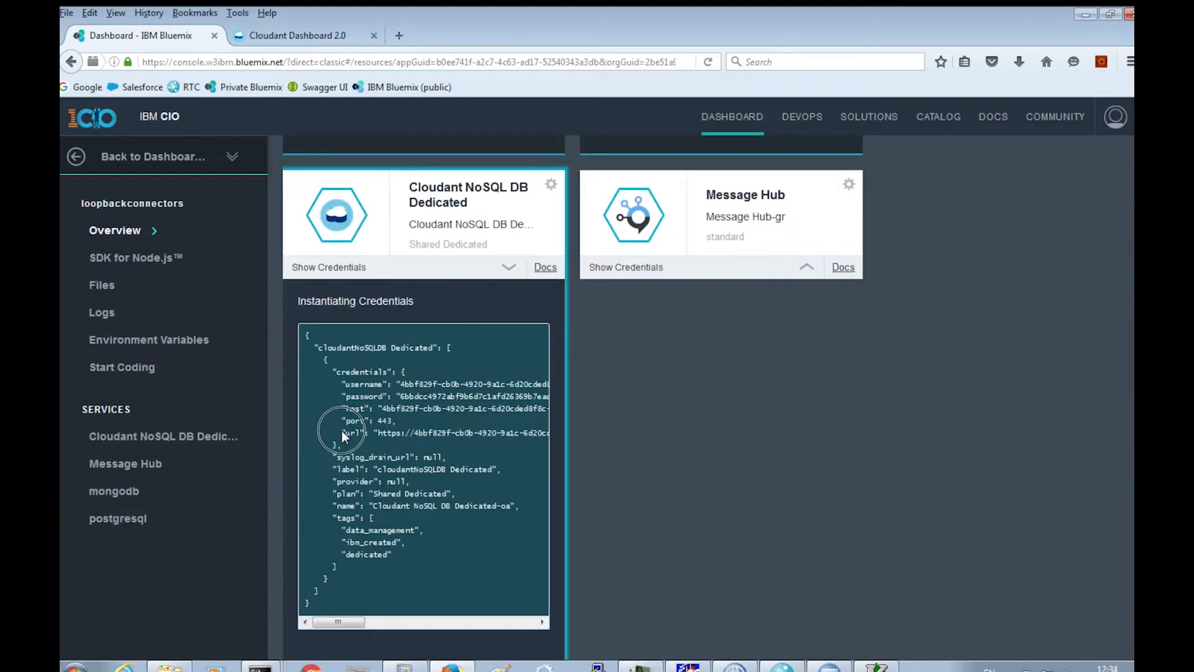
pyautogui.moveTo(342, 433); pyautogui.dragTo(518, 433)
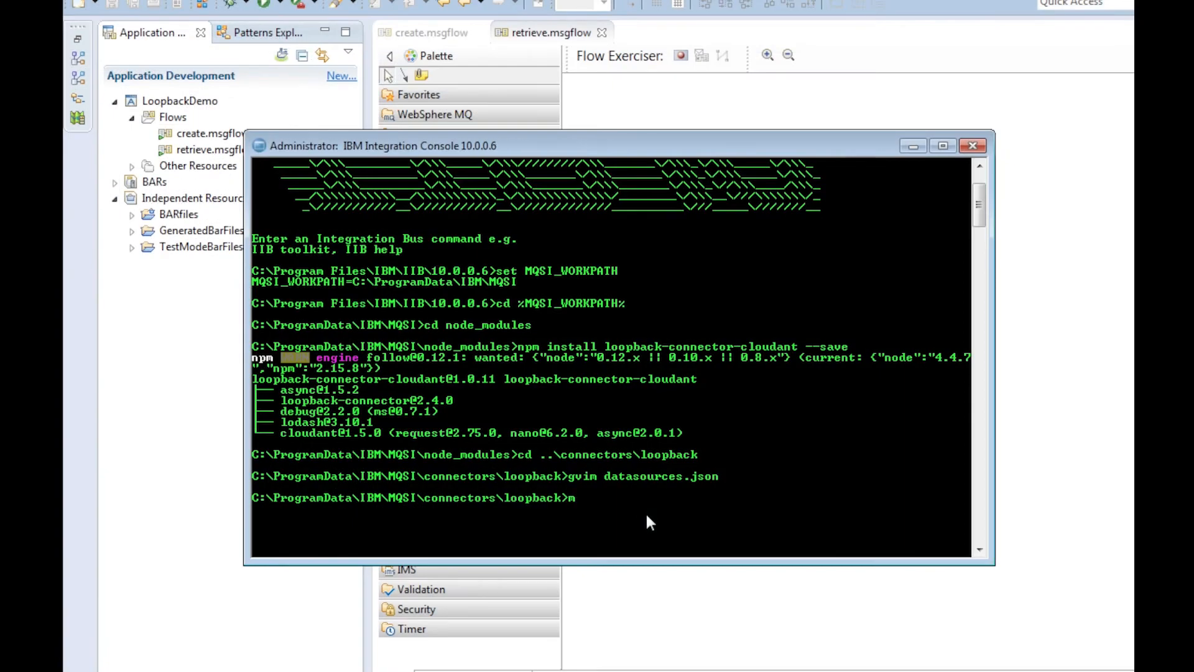
# Step: Create a CLOUDANT folder in the loopback connectors directory and move into it
pyautogui.write('kdir')
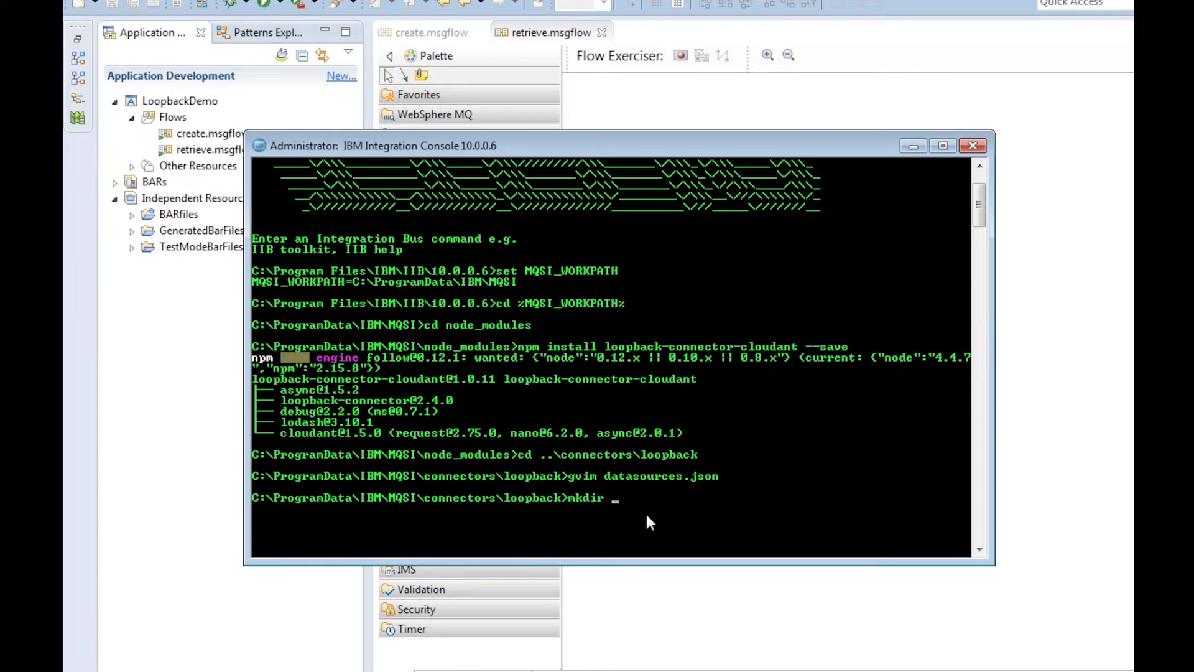
pyautogui.write('CLO')
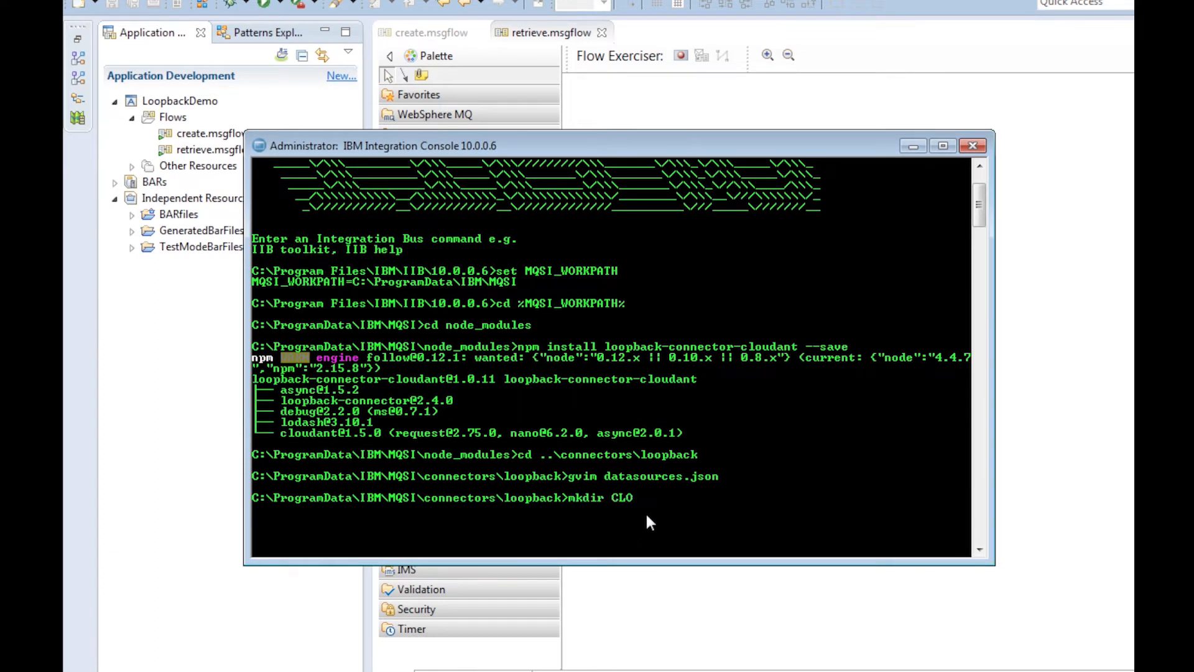
pyautogui.write('UDANT')
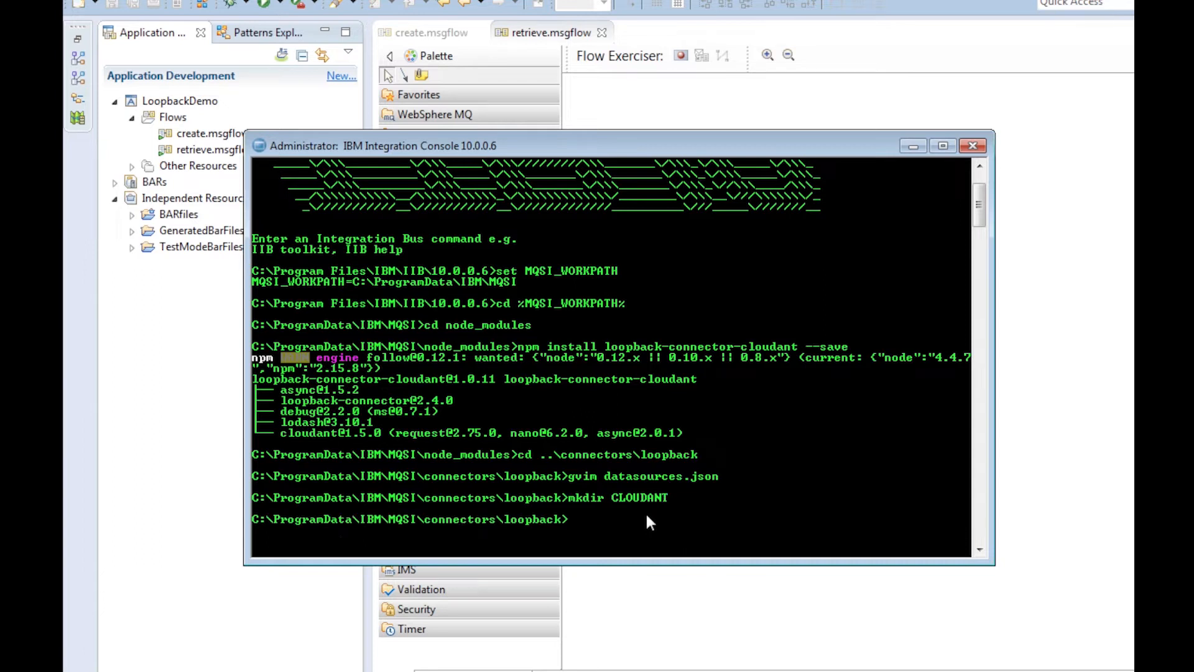
pyautogui.write('cd')
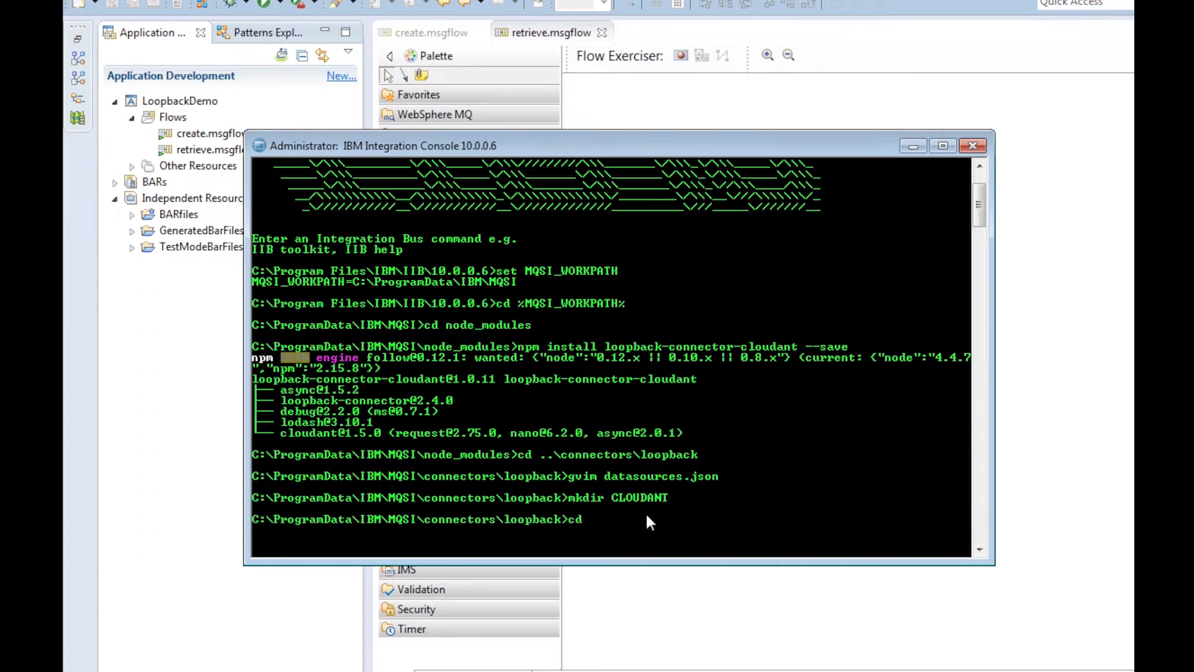
pyautogui.write('CLOUDANT')
pyautogui.write('g')
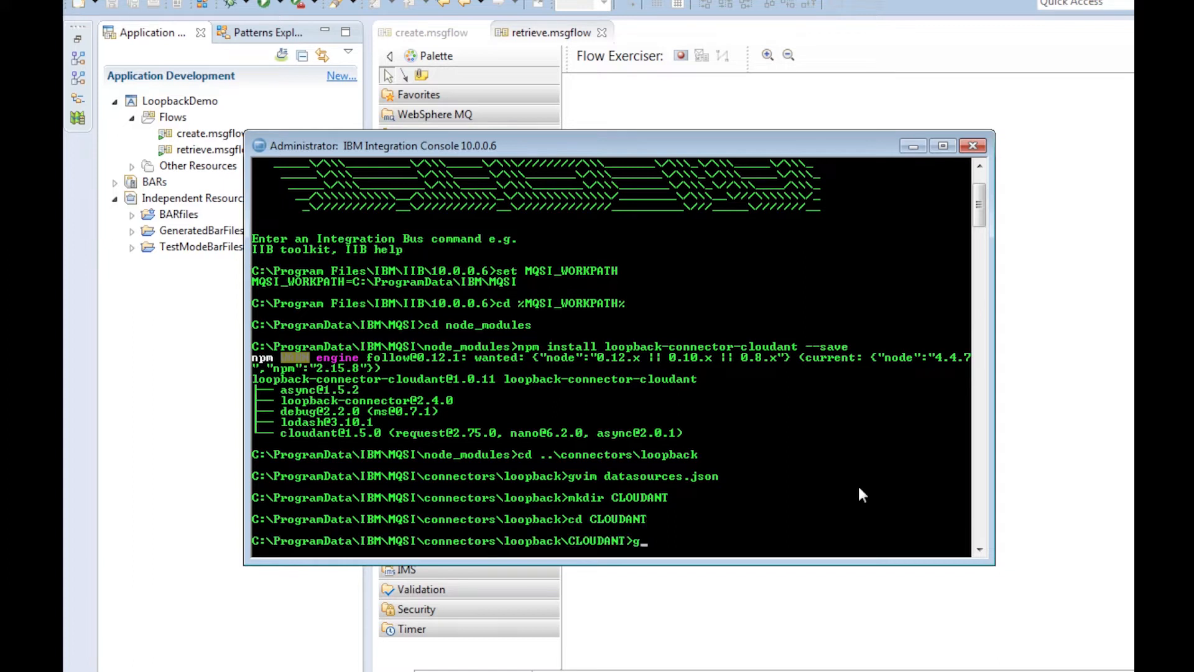
# Step: Open COMPANY.json in GVim for editing
pyautogui.write('vim')
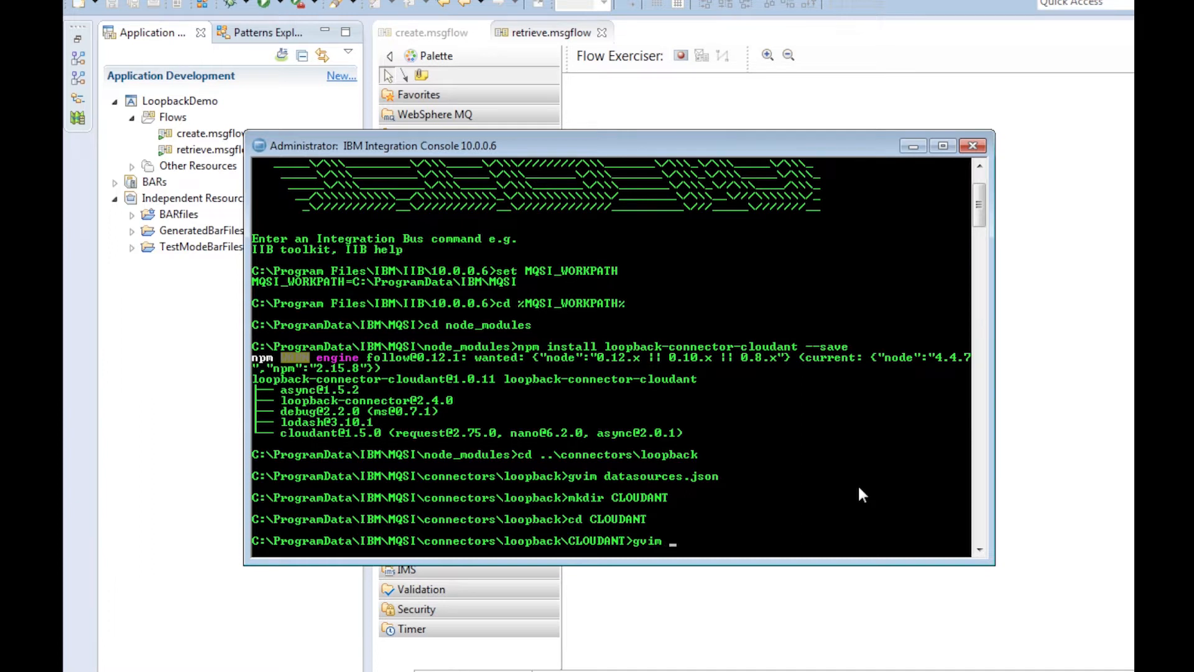
pyautogui.write('COMPA')
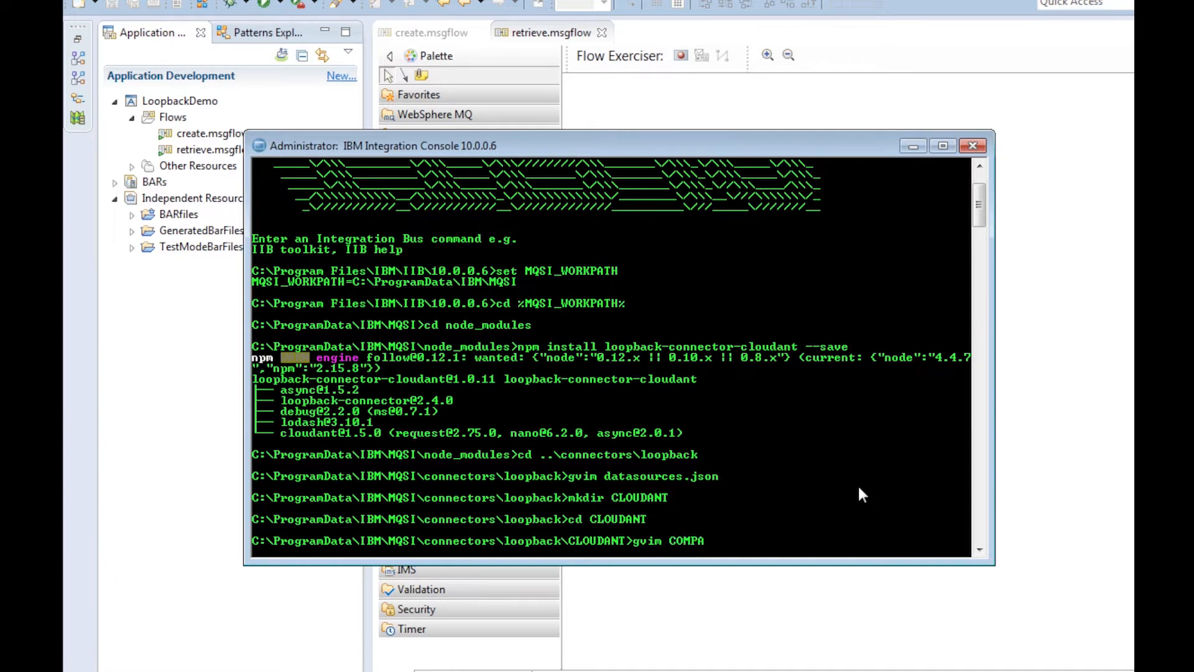
pyautogui.write('NY.')
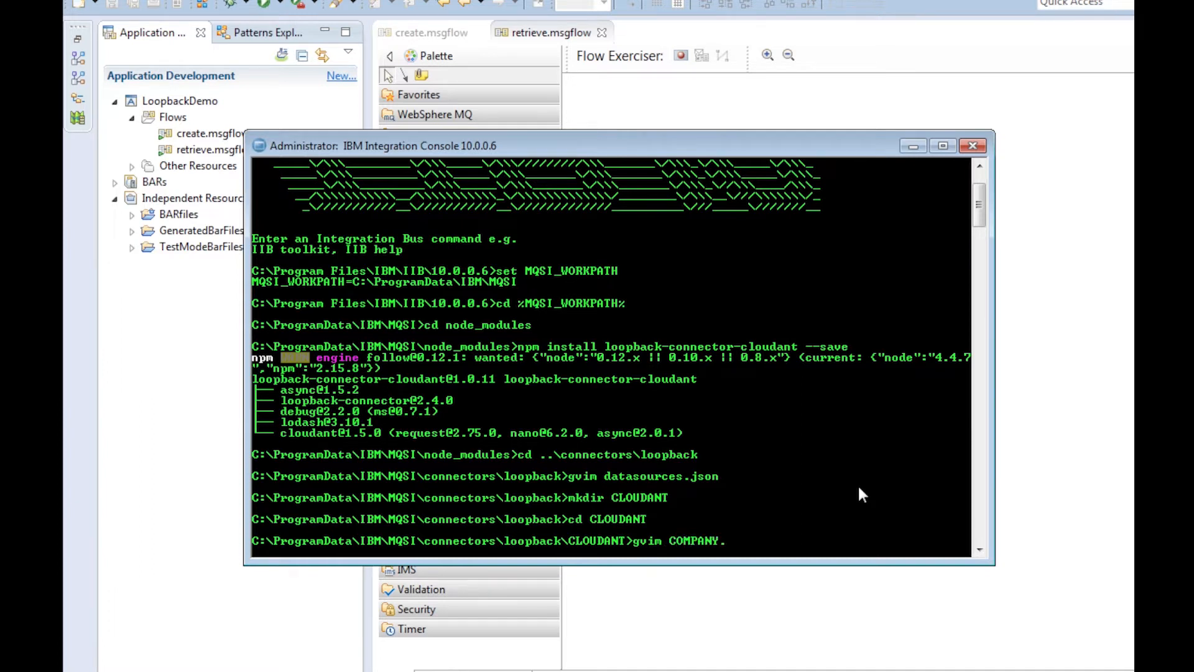
pyautogui.write('.json')
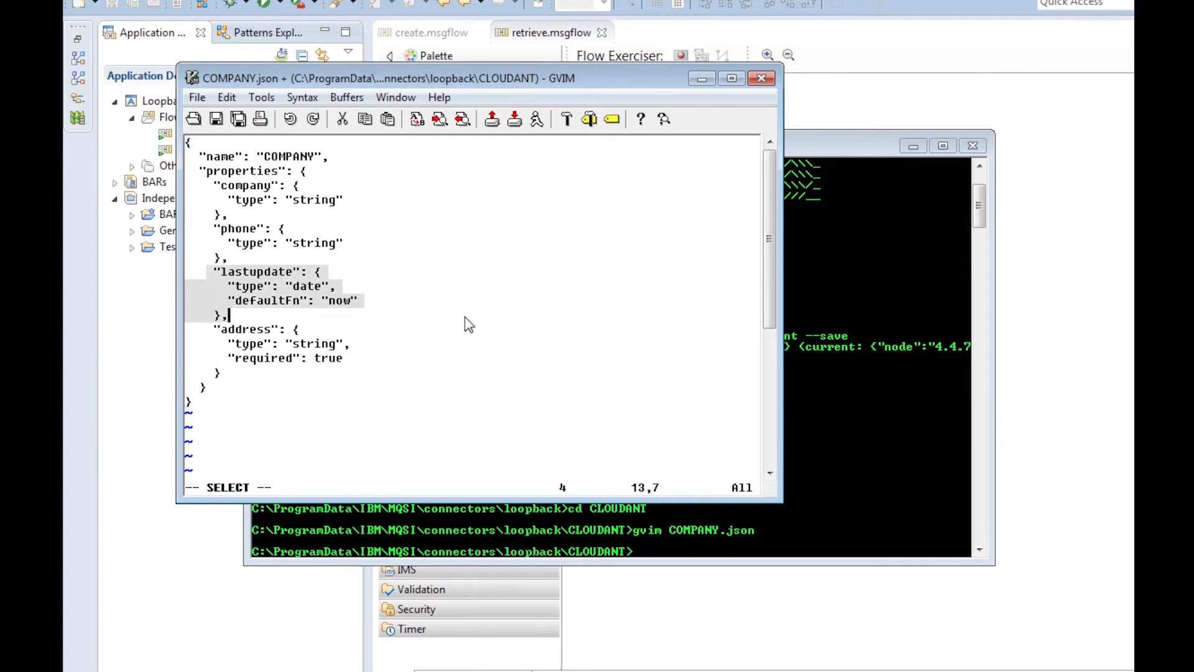
pyautogui.moveTo(472, 322)
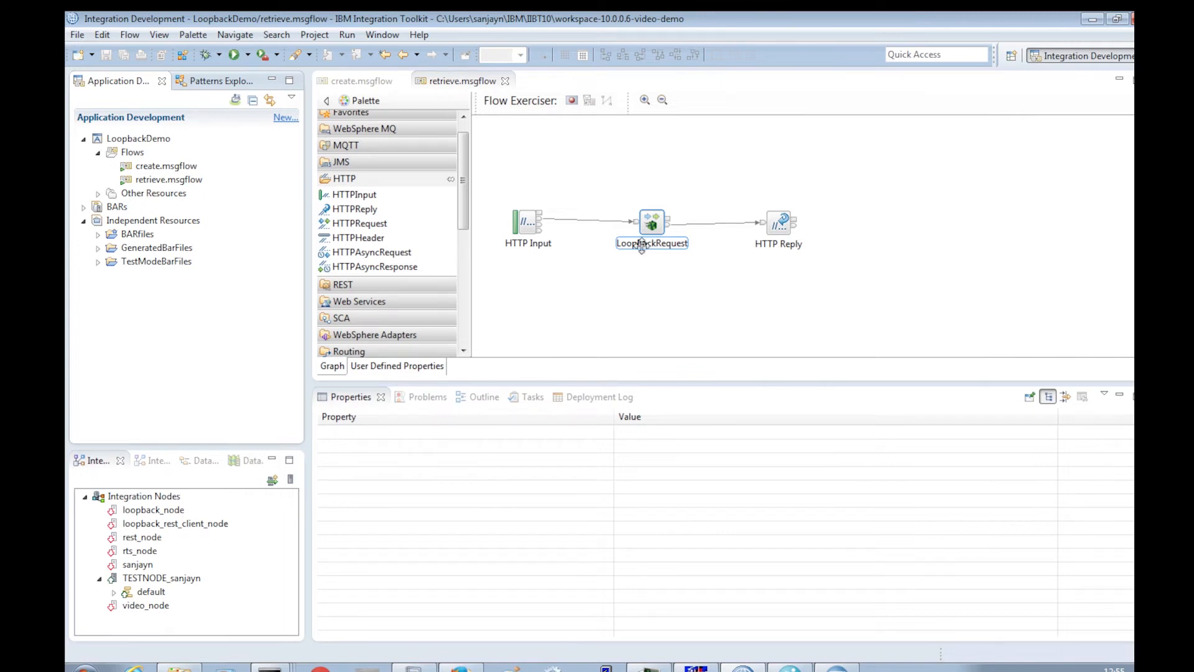
pyautogui.click(651, 222)
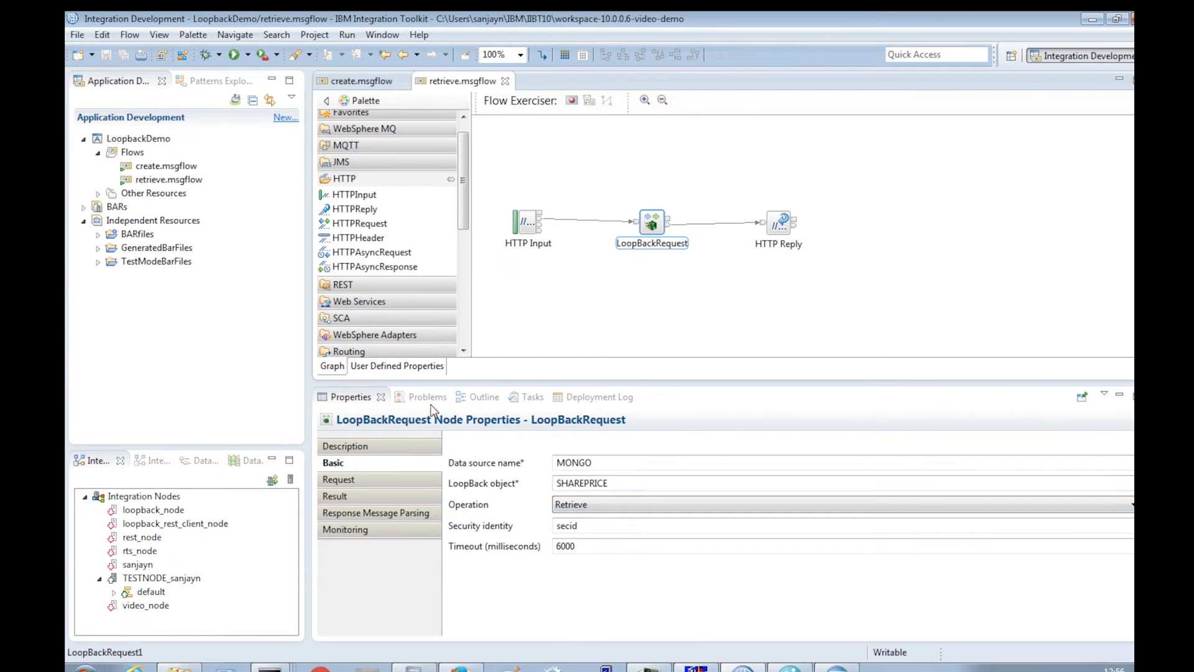
pyautogui.click(778, 222)
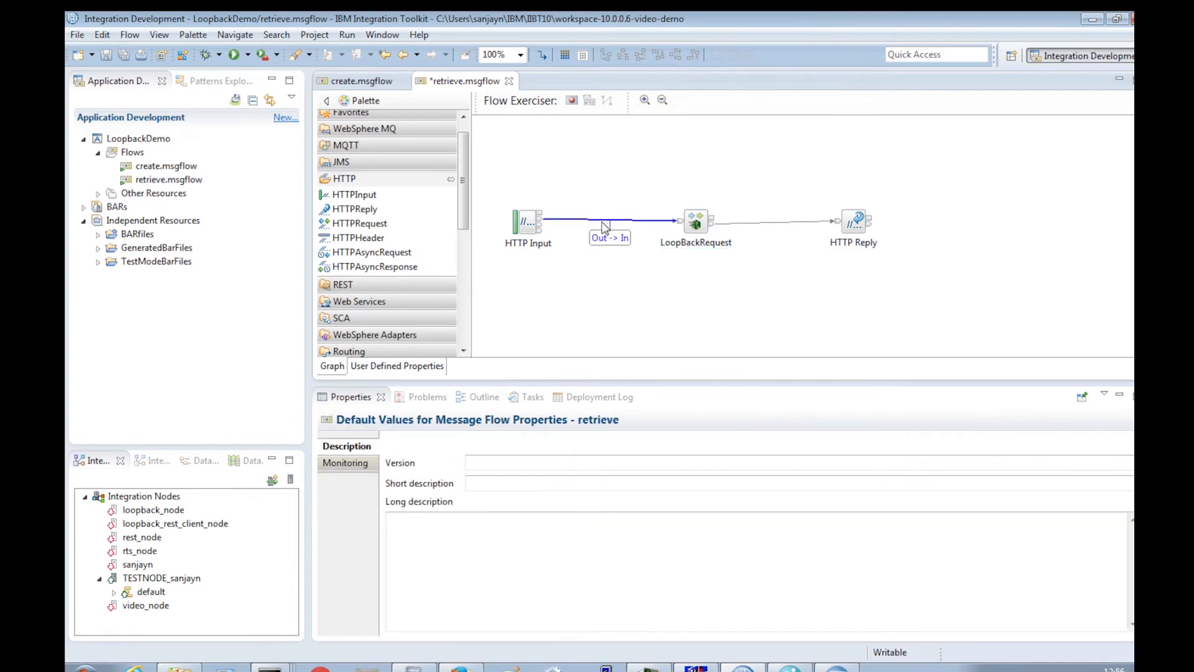
pyautogui.click(597, 220)
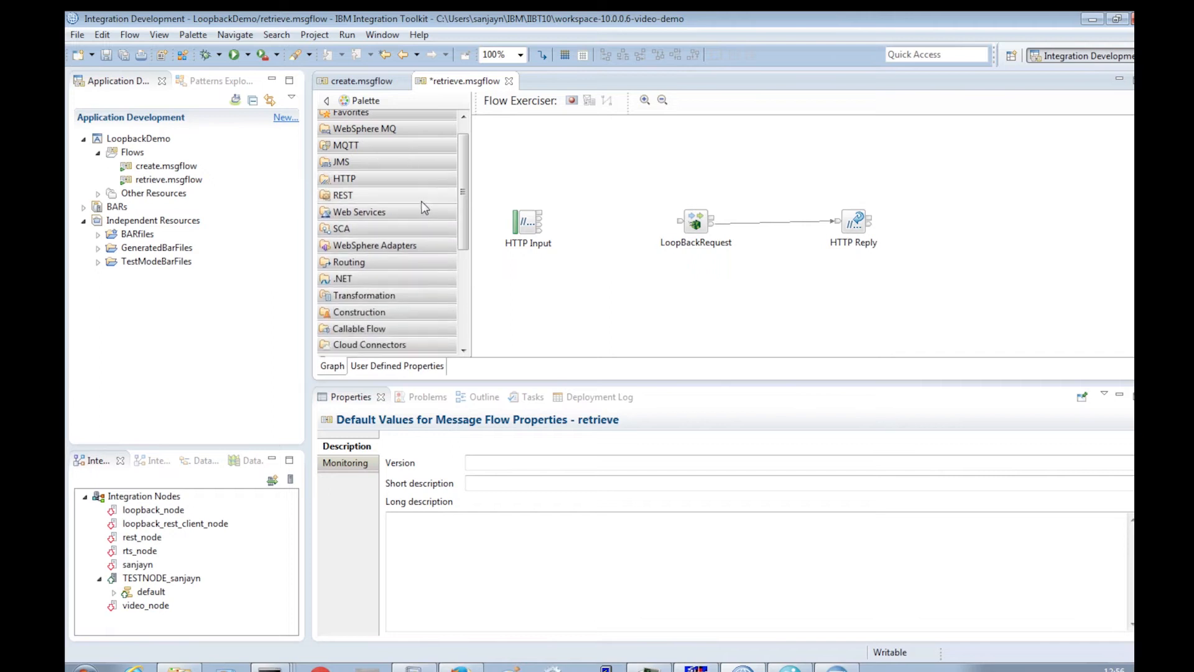
pyautogui.scroll(-3)
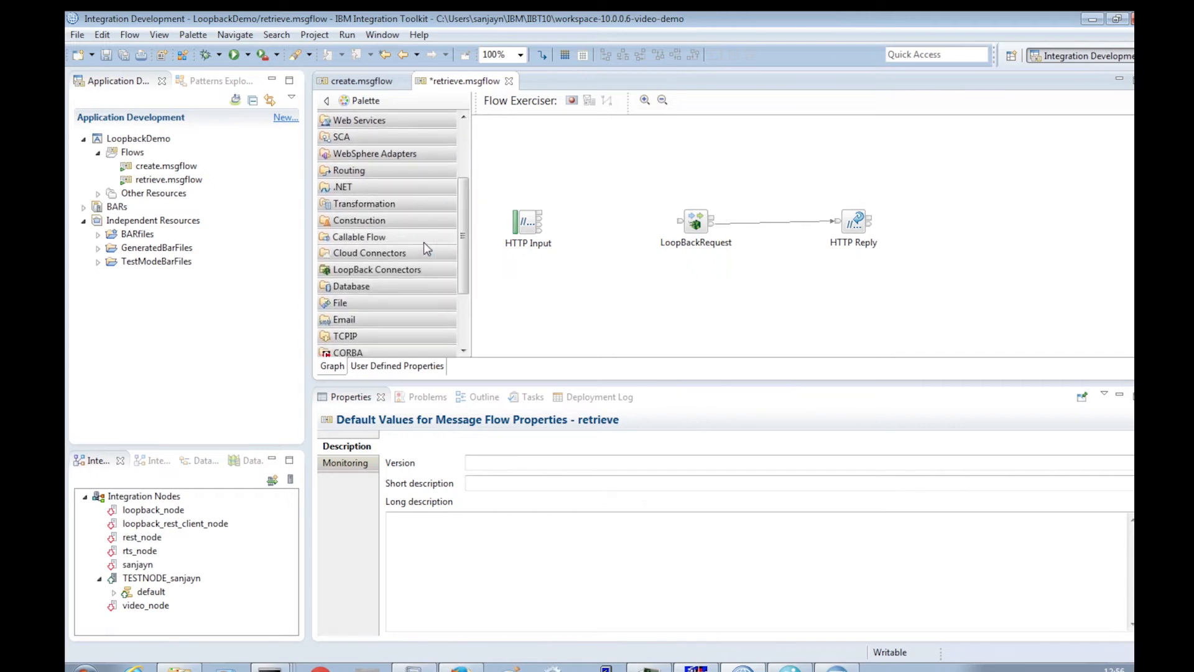
pyautogui.click(364, 203)
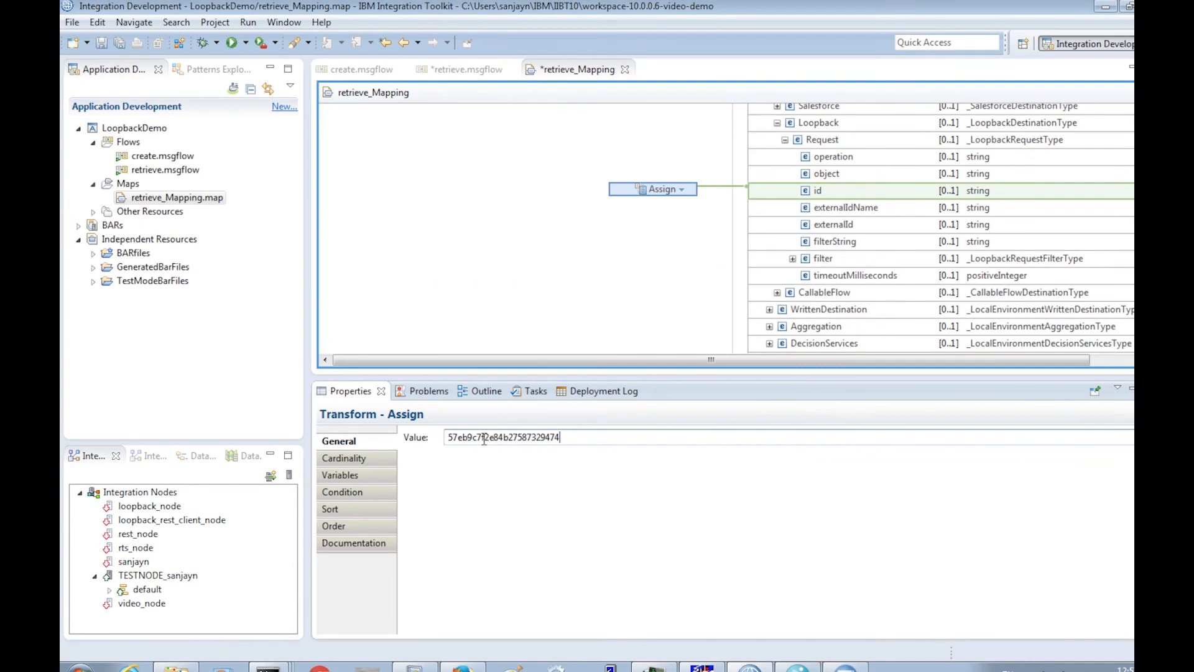
# Step: Add a Cloudant LoopBackRequest node before HTTP Reply, entering COMPANY in its properties
pyautogui.click(466, 65)
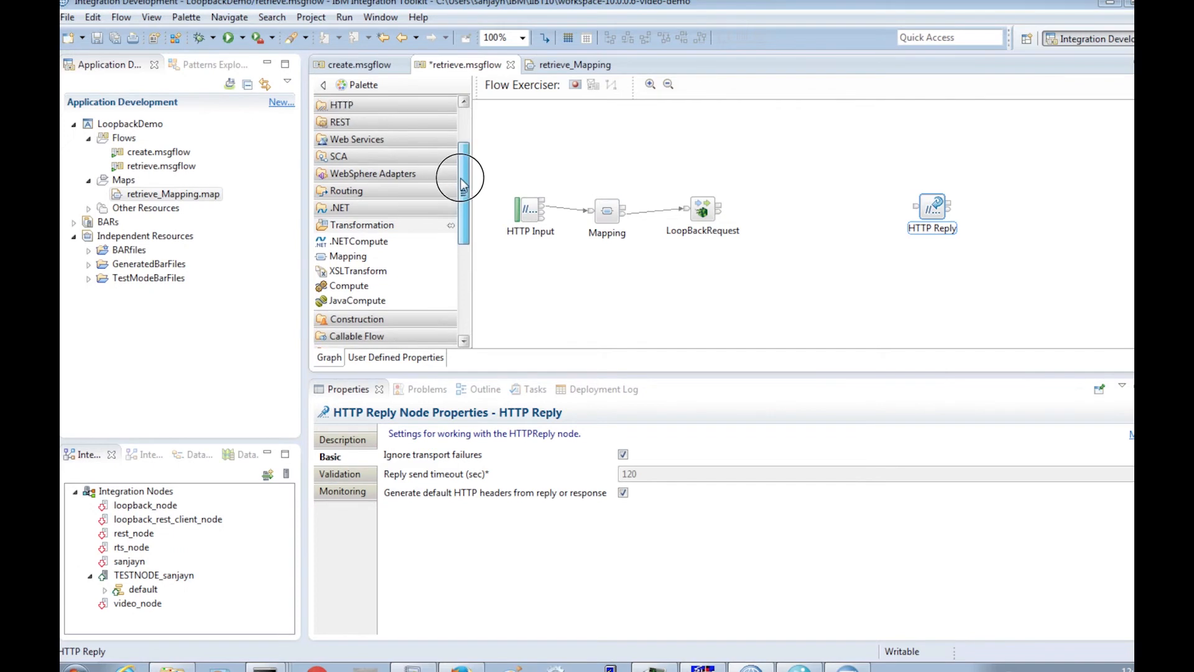
pyautogui.scroll(-3)
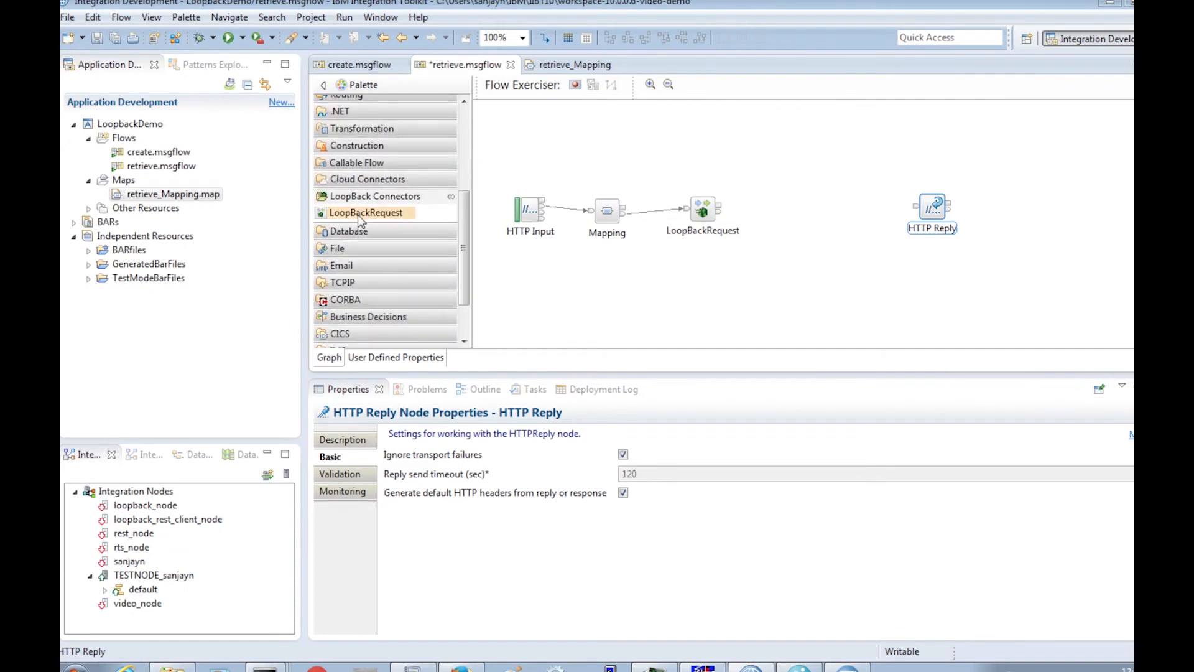
pyautogui.moveTo(366, 213); pyautogui.dragTo(828, 216)
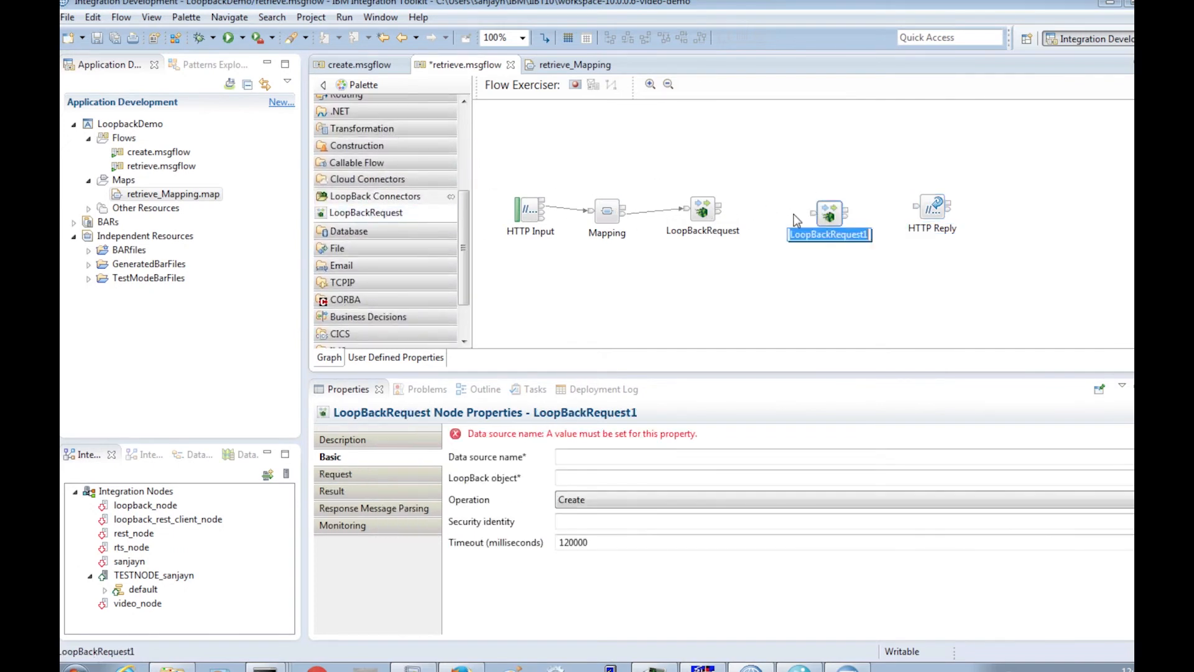
pyautogui.write('COMPANY')
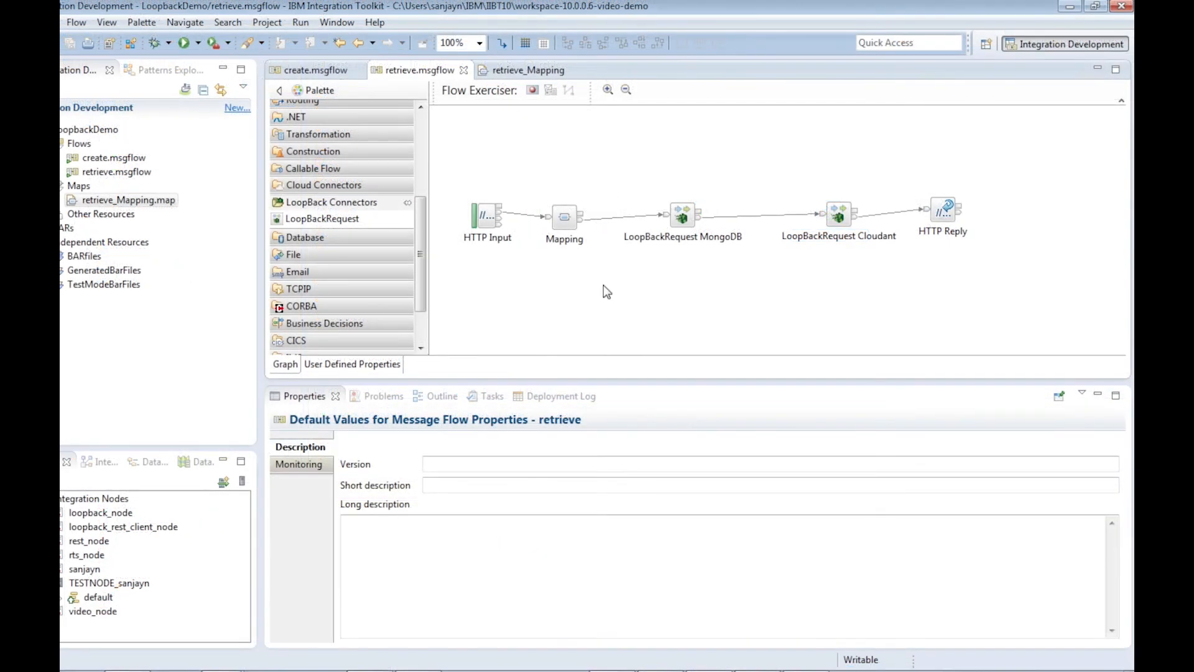
pyautogui.moveTo(610, 288)
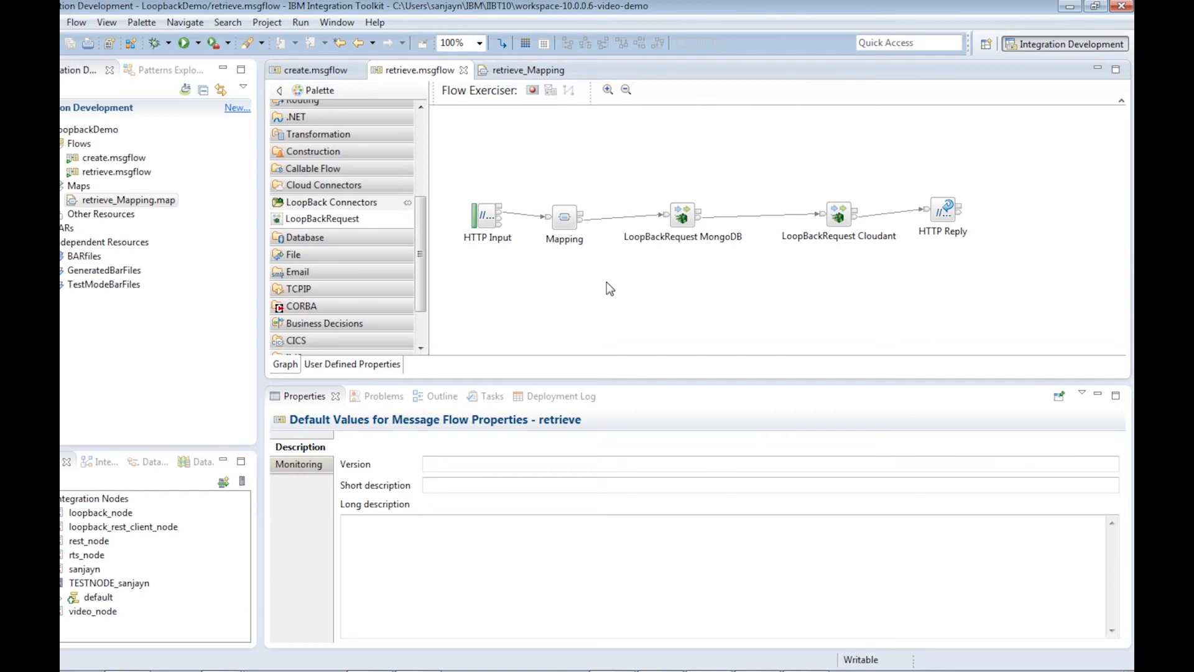
pyautogui.moveTo(533, 90)
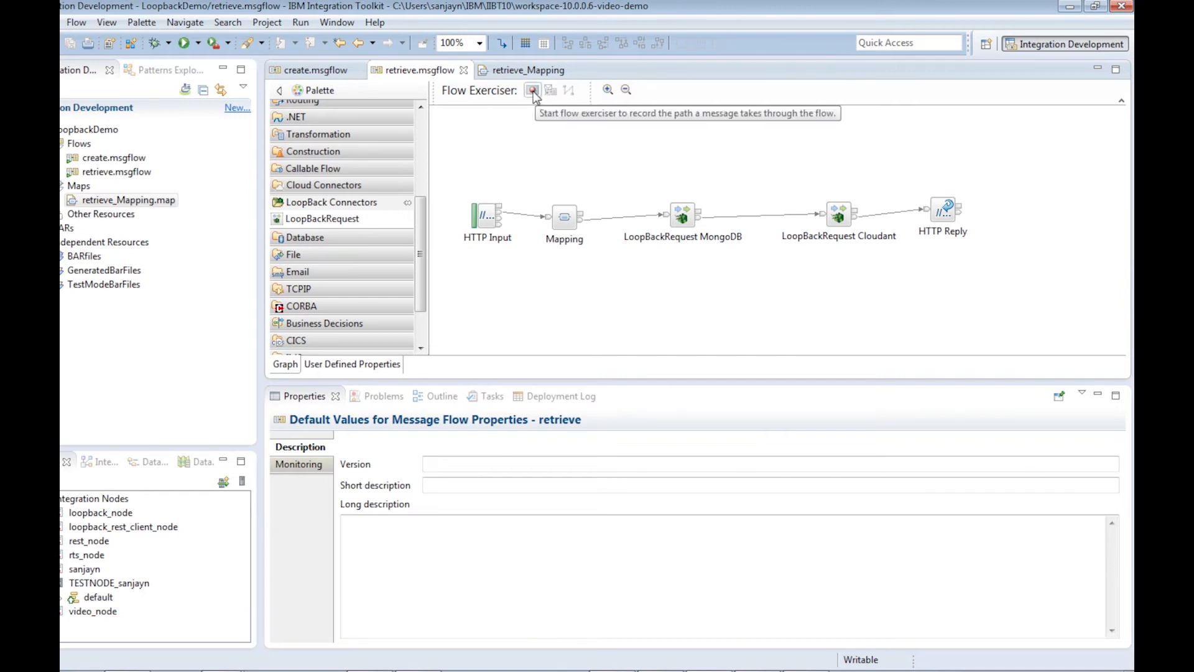
# Step: Start the Flow Exerciser recording and send a test message into HTTP Input
pyautogui.click(533, 90)
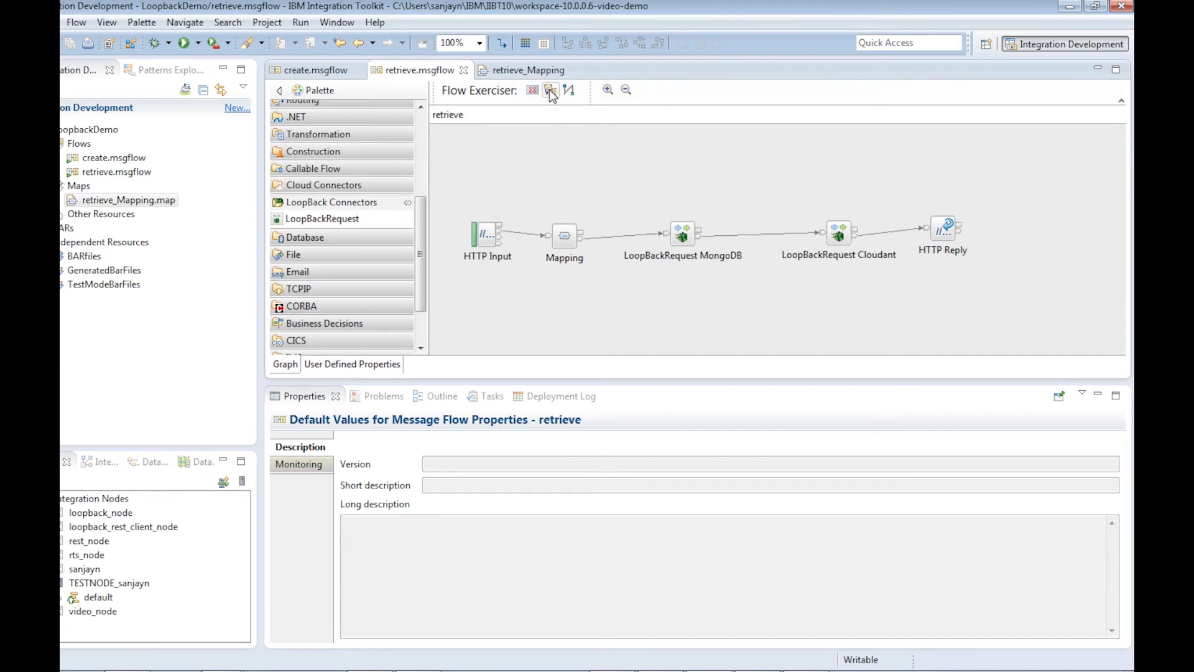
pyautogui.click(551, 89)
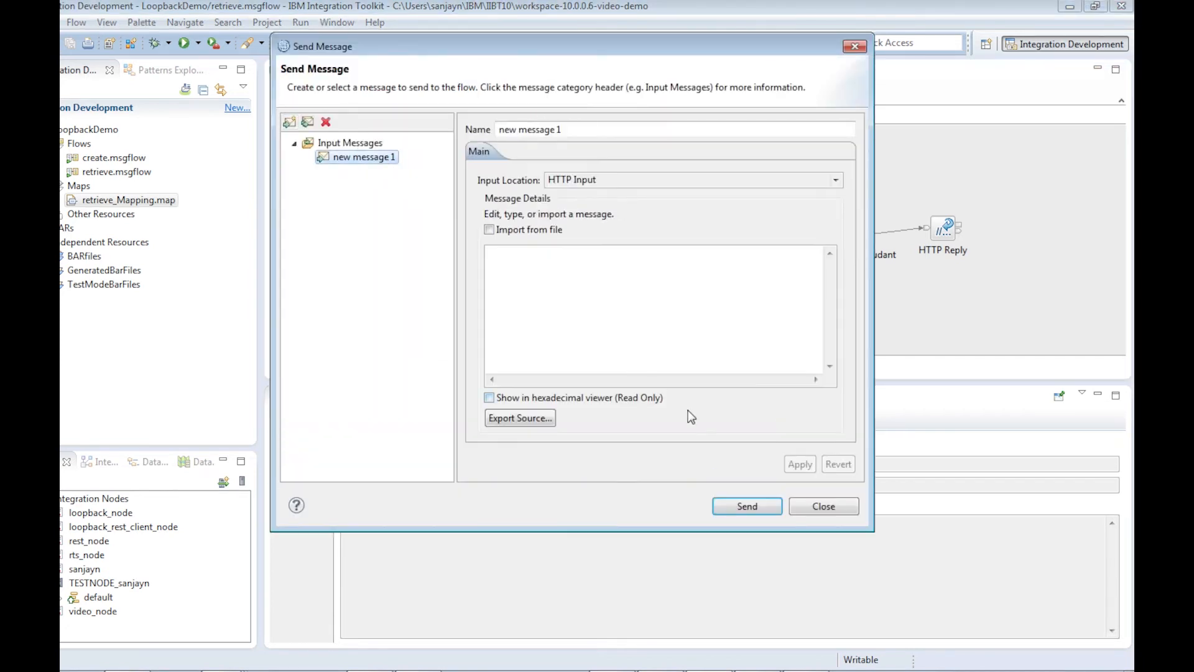
pyautogui.click(746, 506)
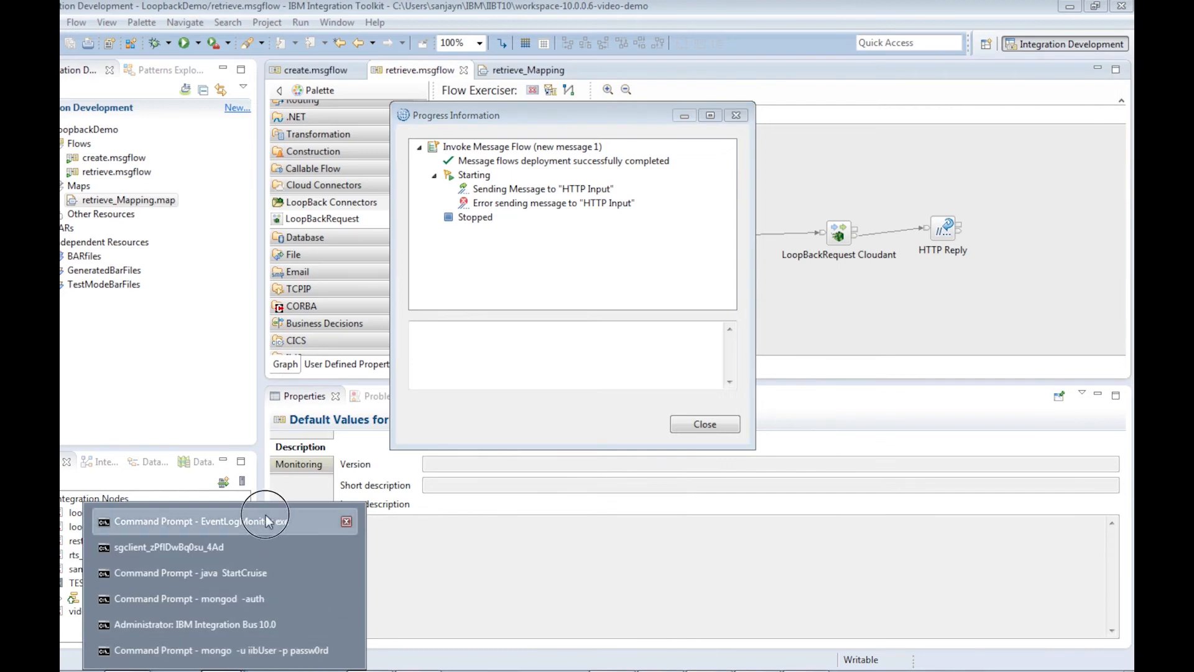
pyautogui.click(194, 521)
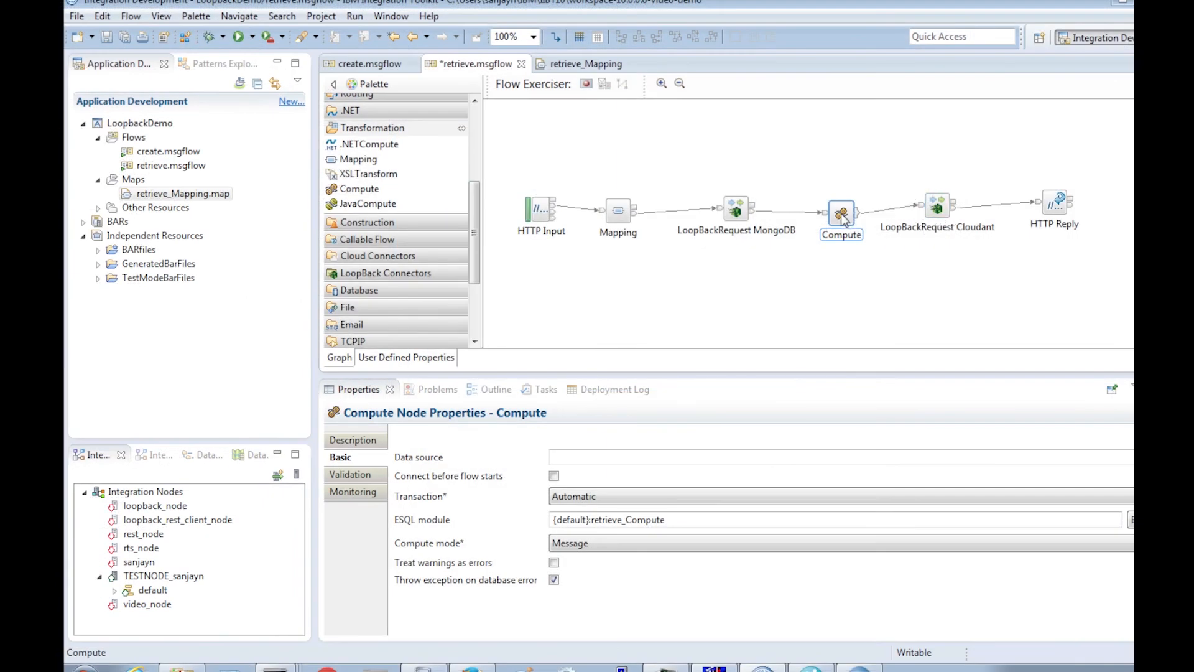
# Step: Set the address to London in the Compute node's ESQL, save, and rerun the flow
pyautogui.click(841, 213)
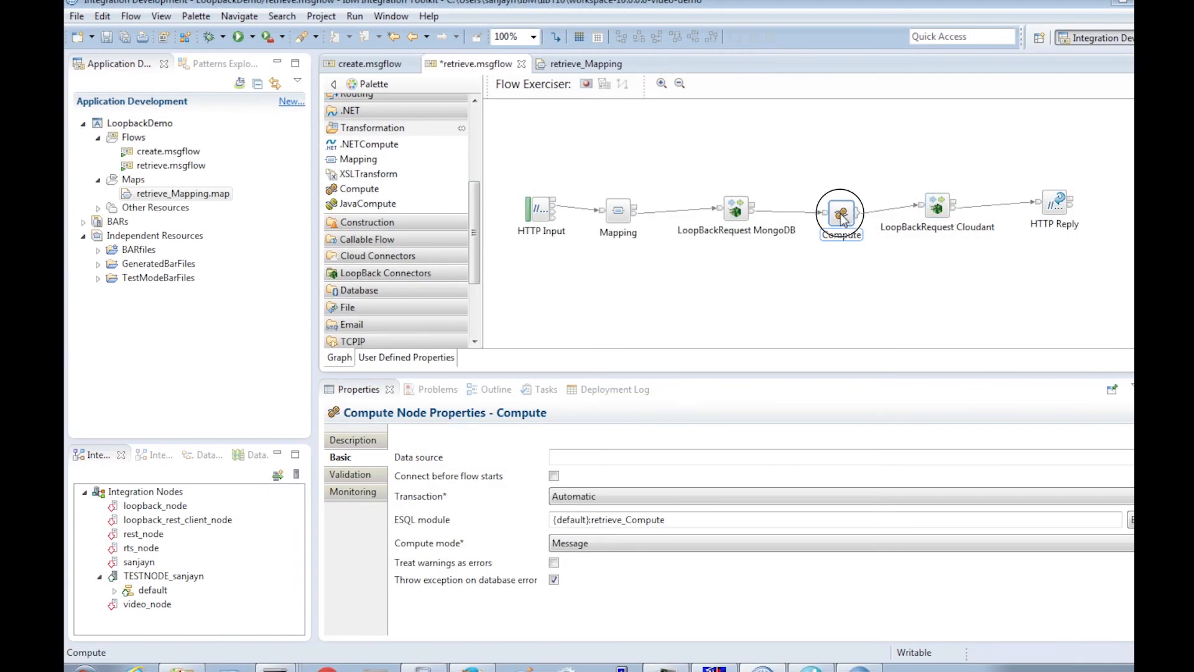
pyautogui.doubleClick(841, 213)
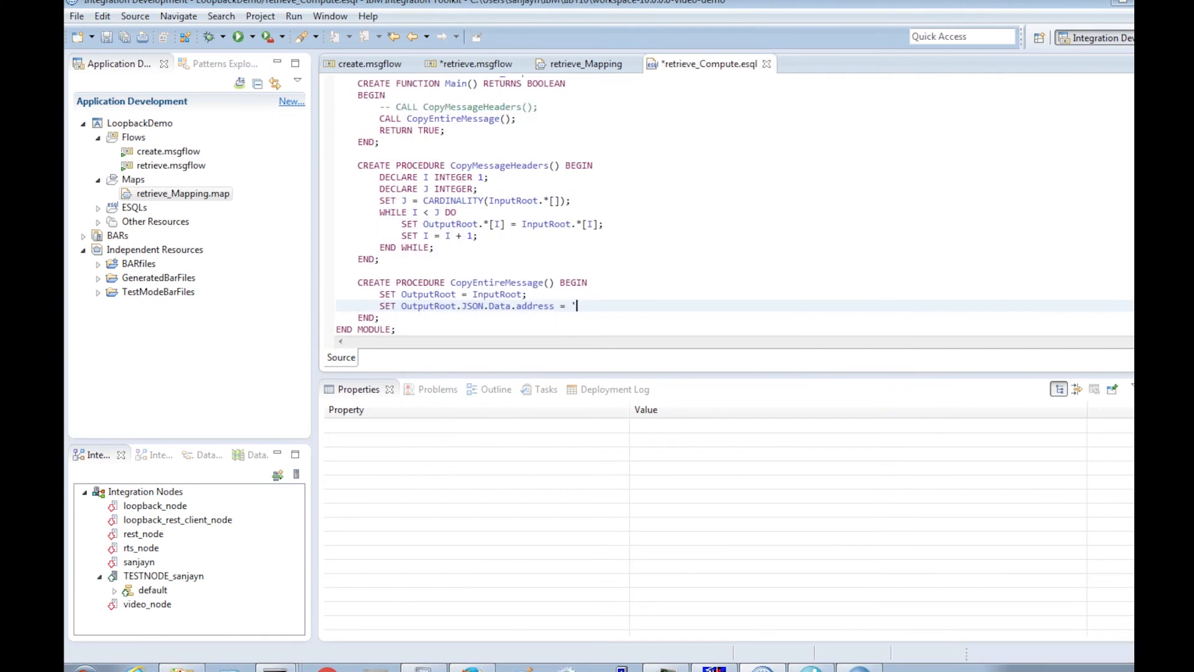
pyautogui.write('Lond')
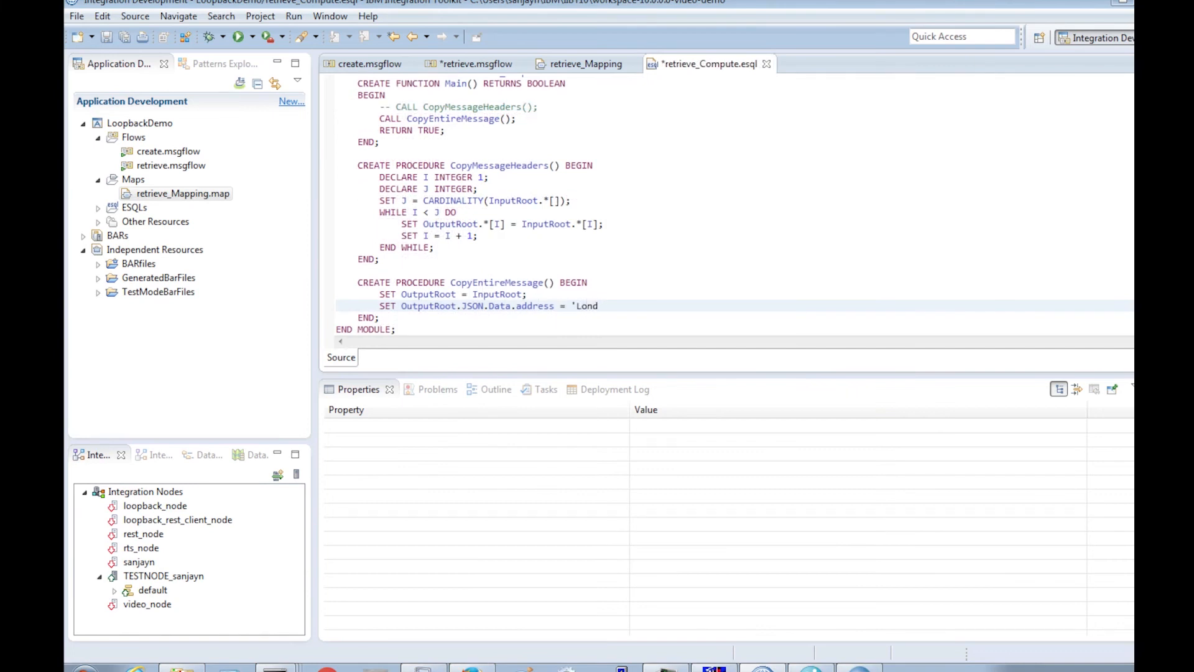
pyautogui.click(474, 63)
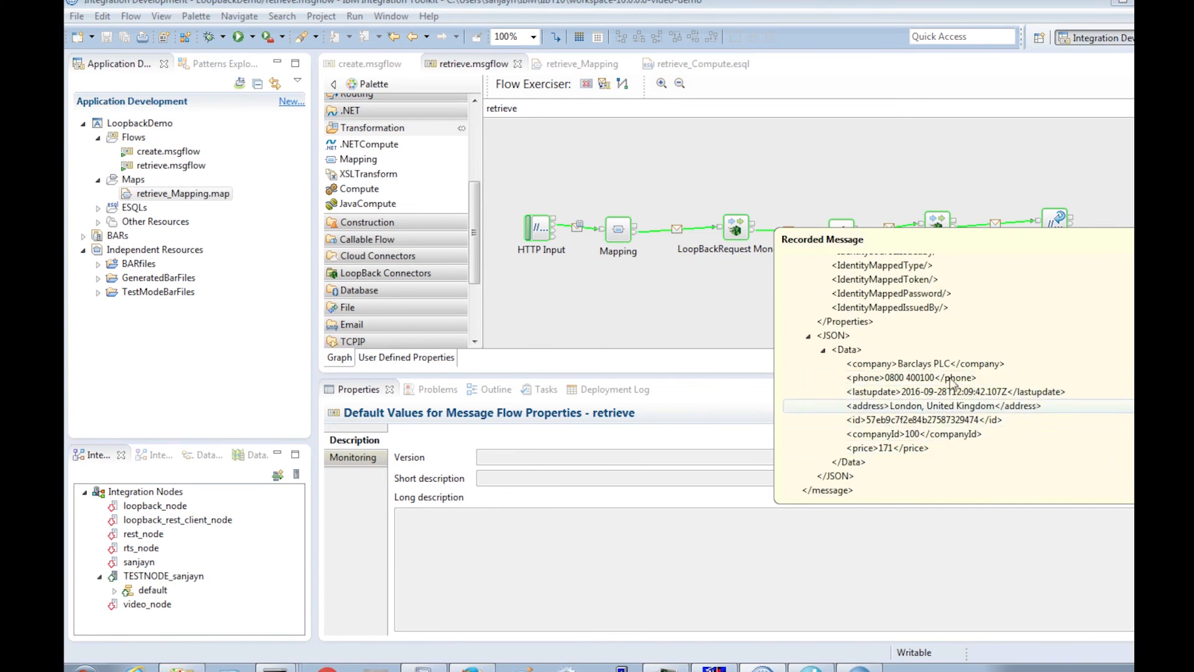
pyautogui.click(714, 296)
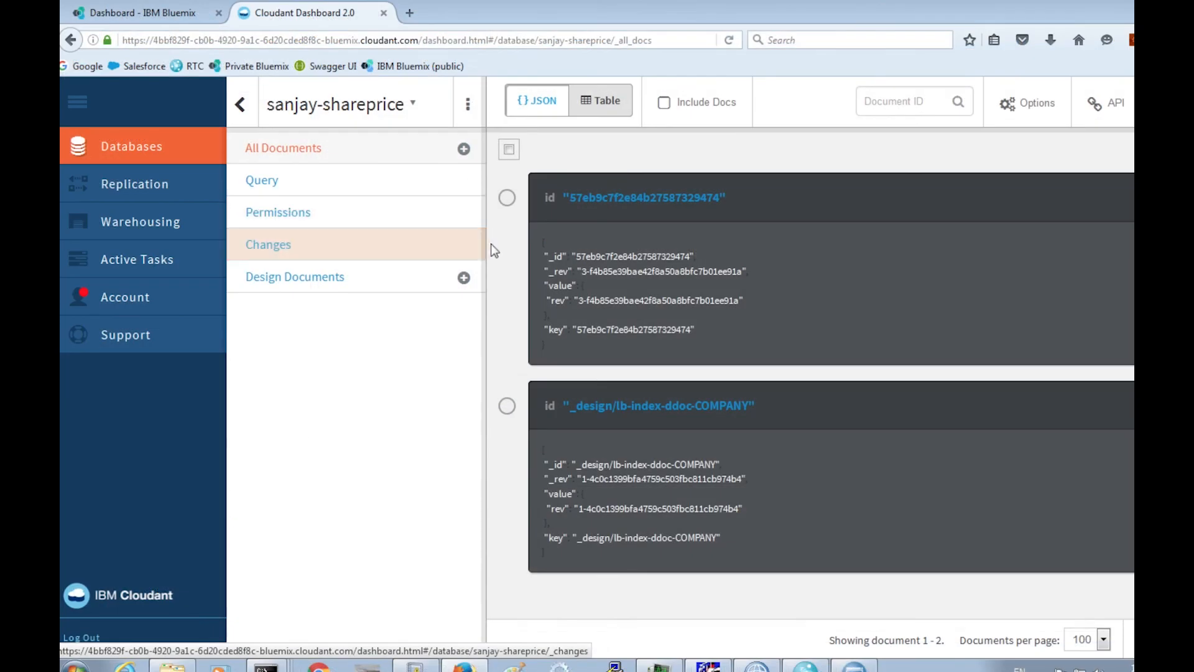
pyautogui.click(601, 101)
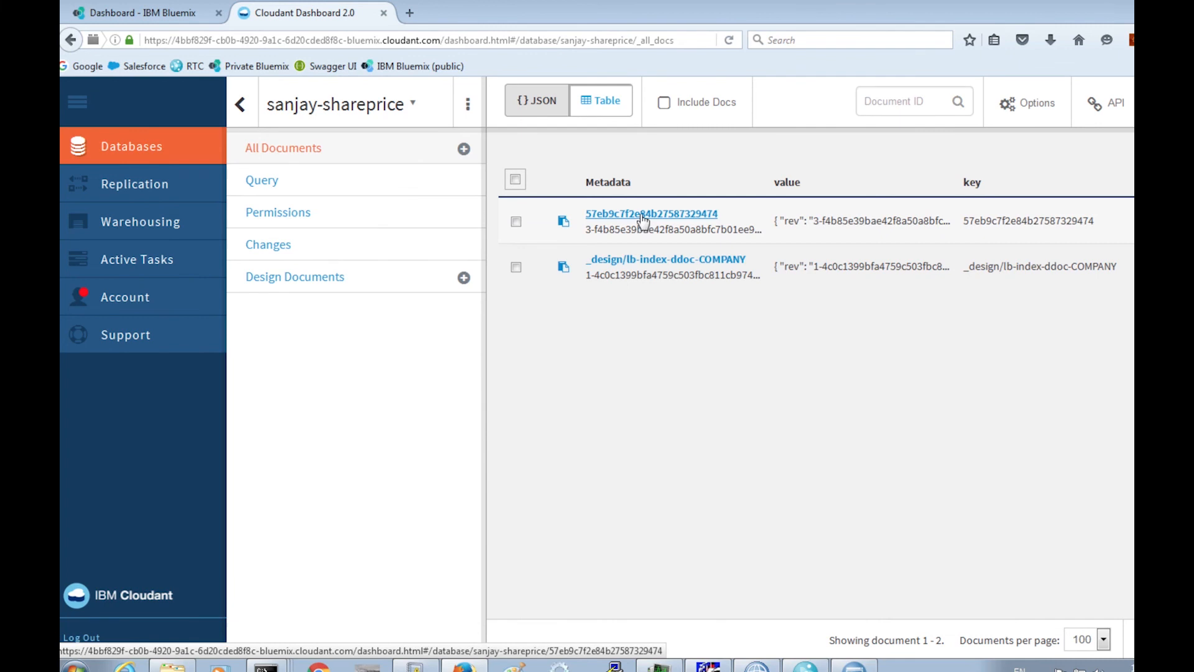
pyautogui.click(651, 214)
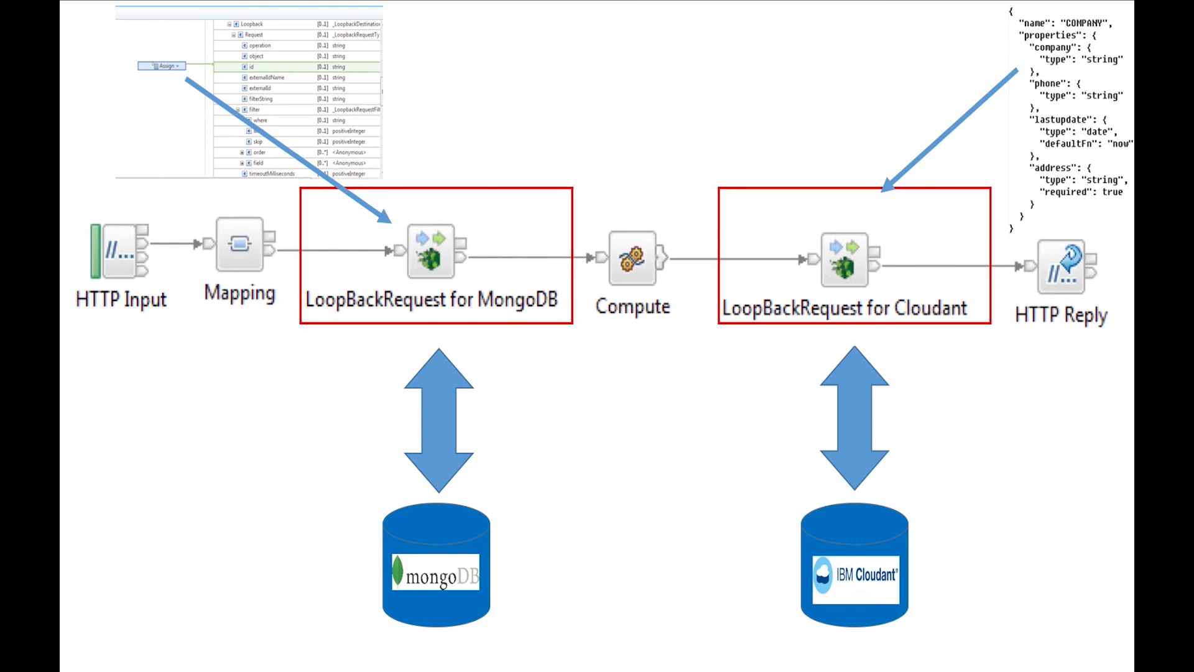
pyautogui.moveTo(167, 545)
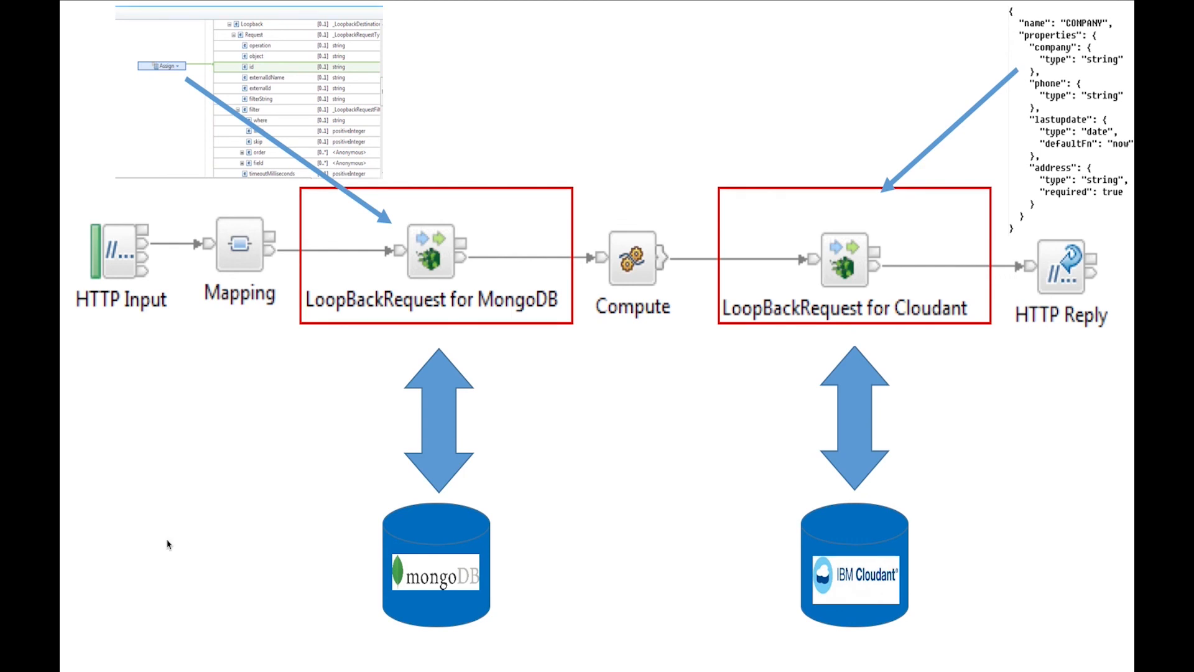